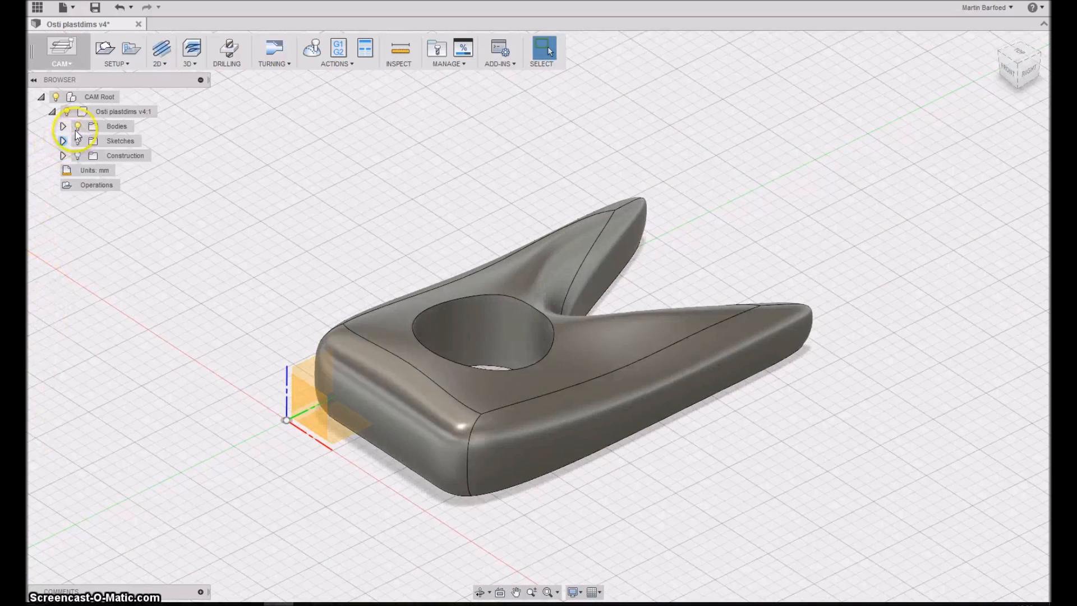
Hide the solid part to reveal its sketch, then show the solid again
{"action": "left_click", "coordinate": [77, 125]}
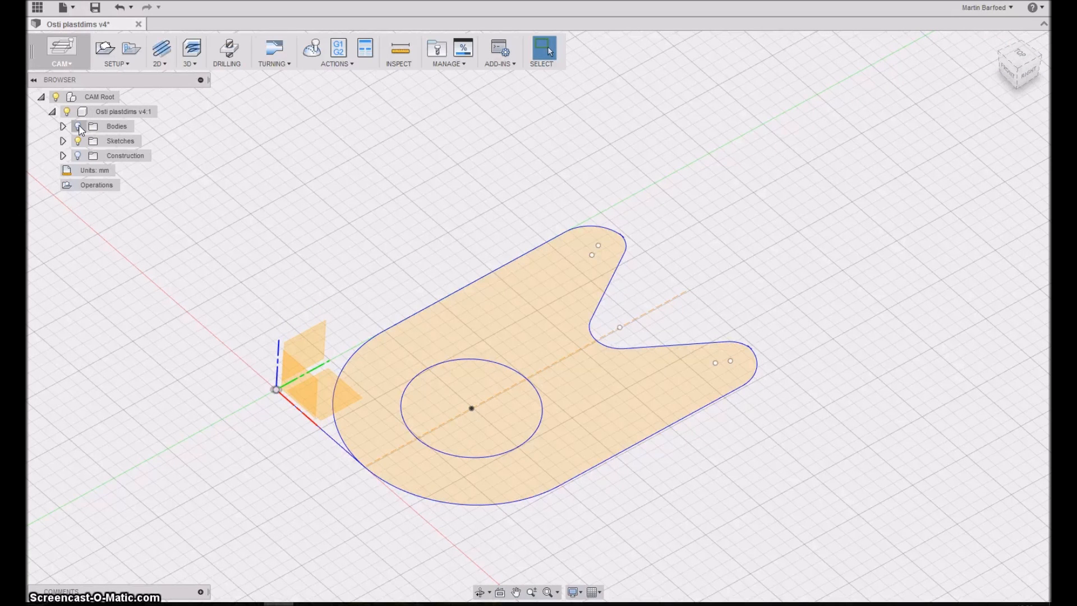
{"action": "left_click", "coordinate": [77, 126]}
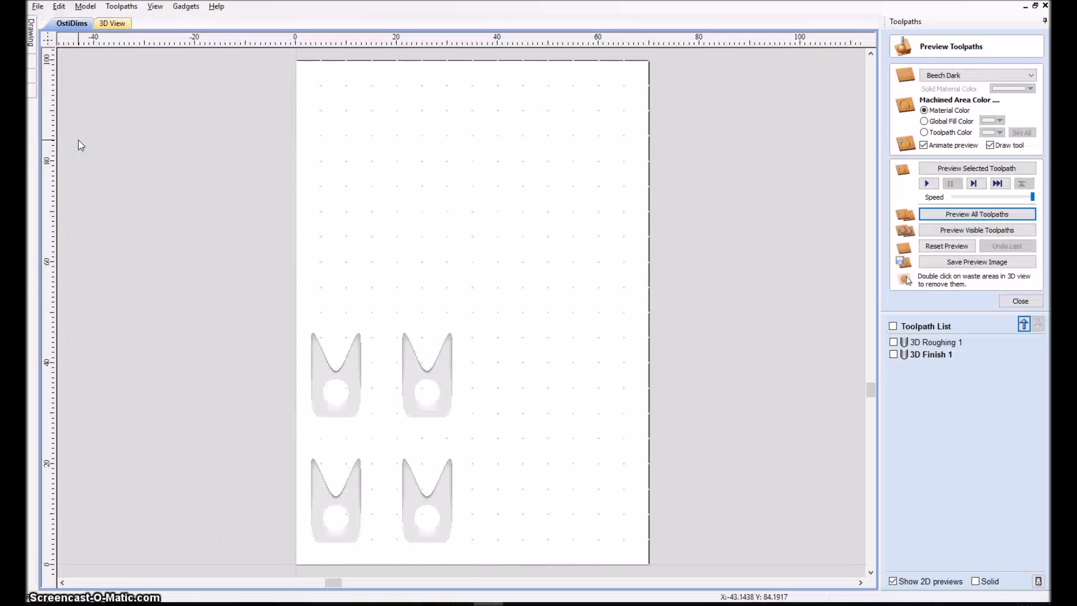
{"action": "mouse_move", "coordinate": [401, 331]}
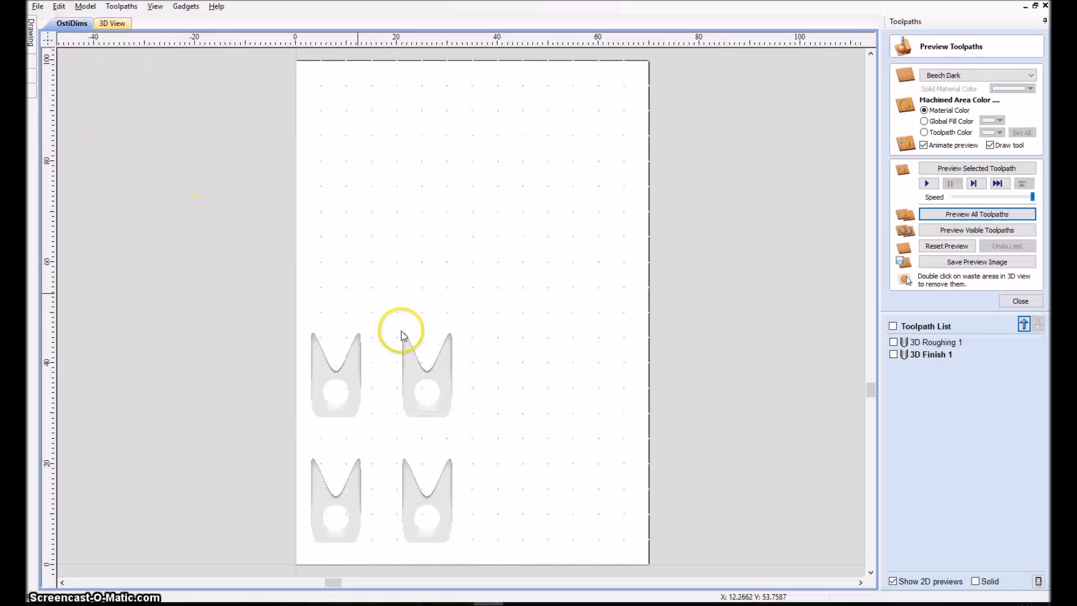
{"action": "mouse_move", "coordinate": [465, 438]}
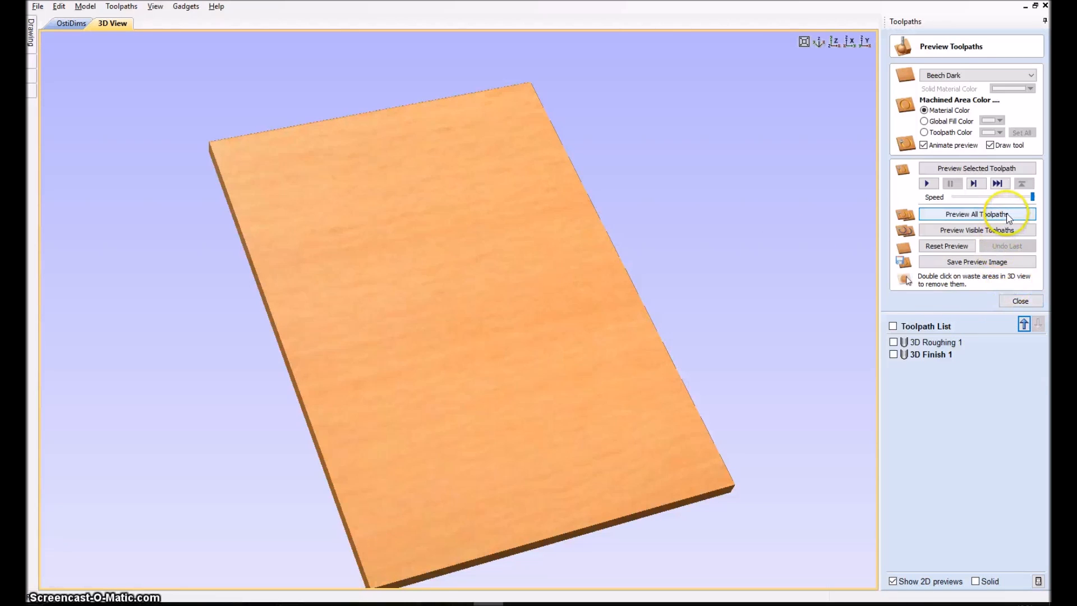
Simulate the roughing and finishing toolpaths carving four pick shapes, then close the preview
{"action": "left_click", "coordinate": [975, 214]}
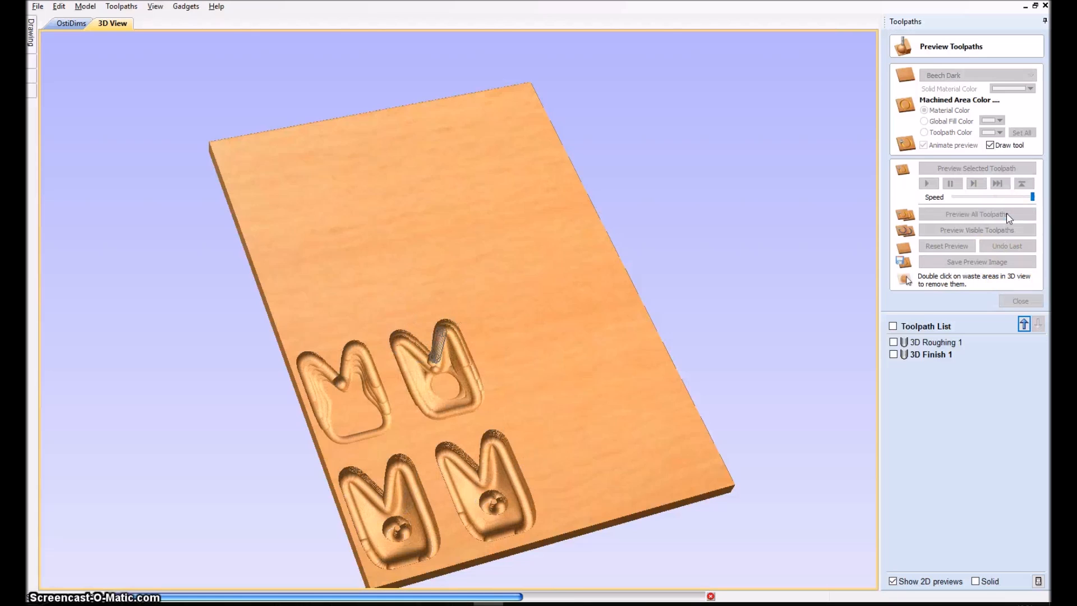
{"action": "left_click", "coordinate": [975, 214]}
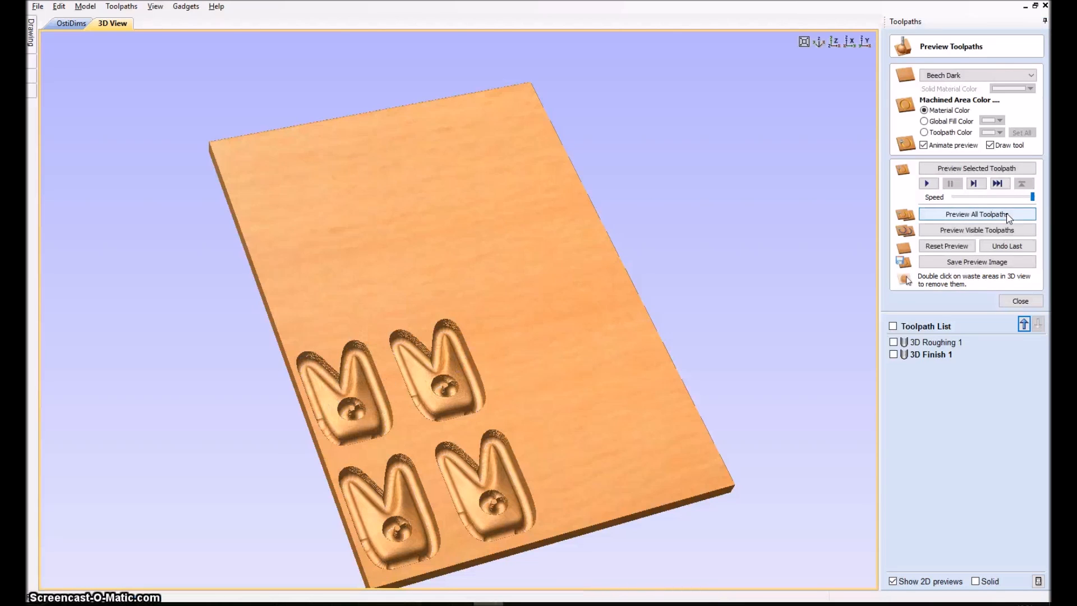
{"action": "mouse_move", "coordinate": [830, 75]}
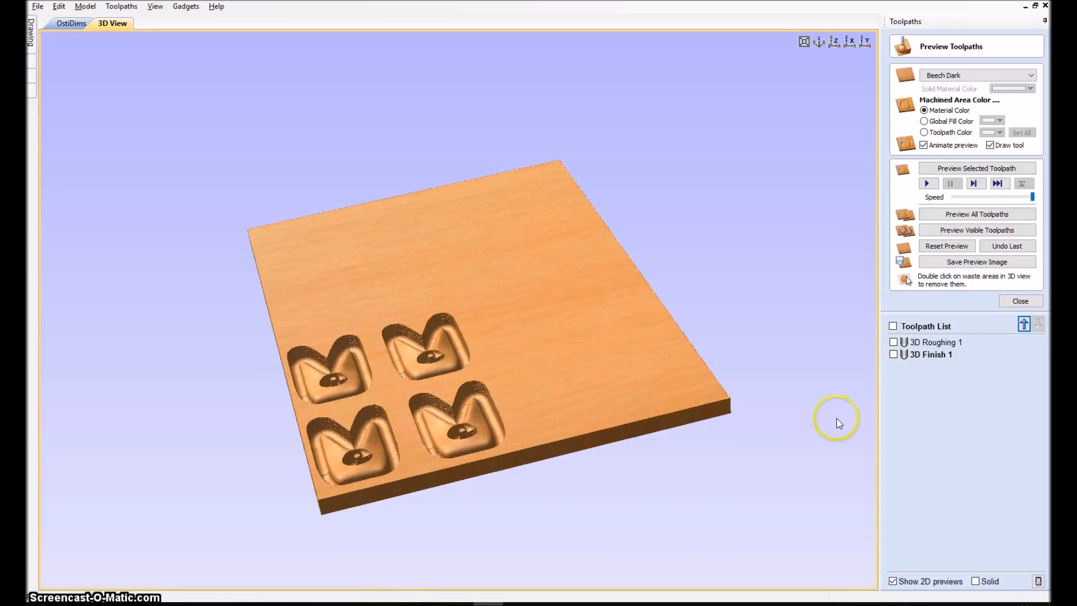
{"action": "left_click", "coordinate": [1020, 300]}
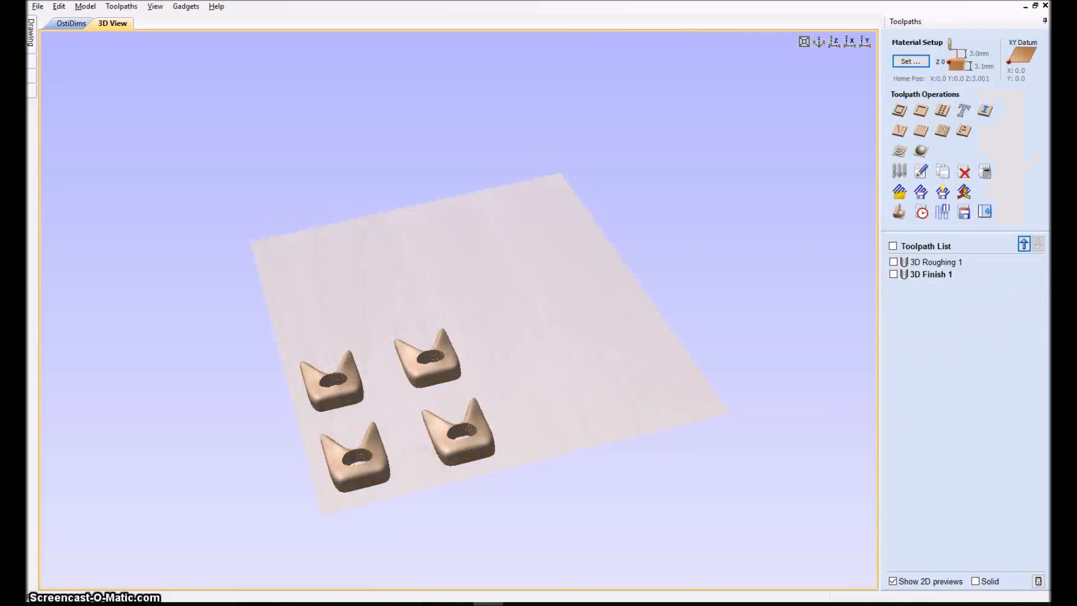